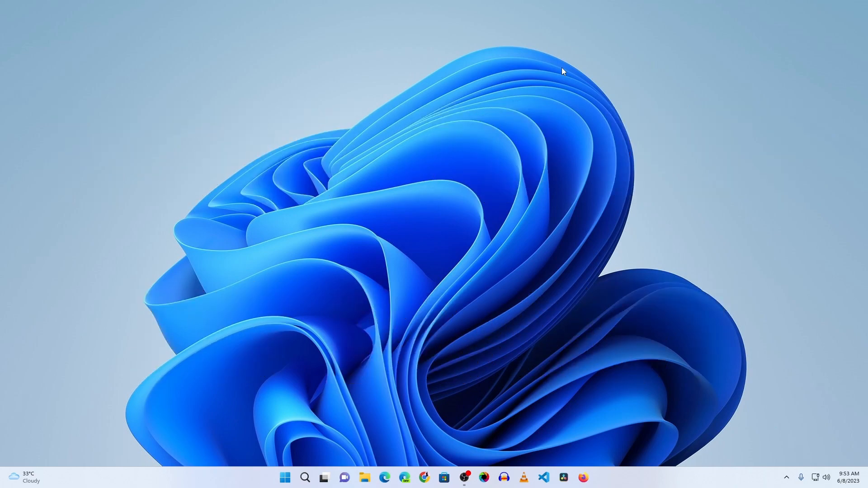
- Search Google in Chrome for "microsoft pc manager"
{"action": "left_click", "coordinate": [425, 477]}
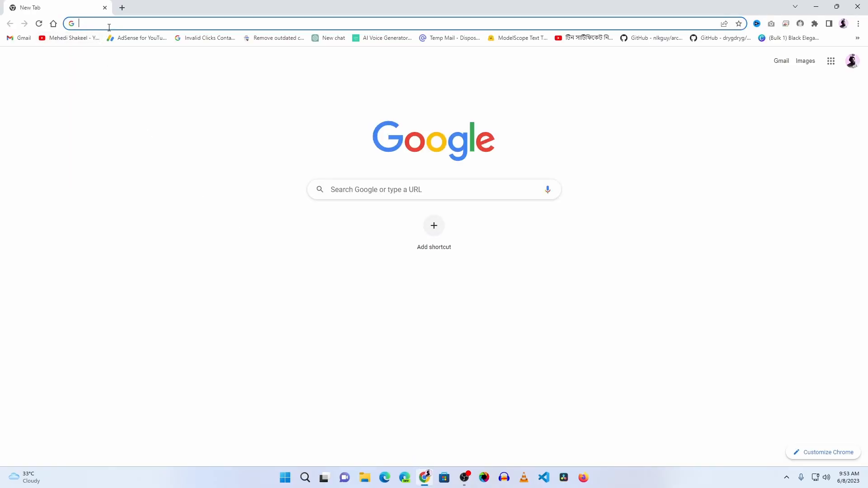
{"action": "type", "text": "microsoft pc manager"}
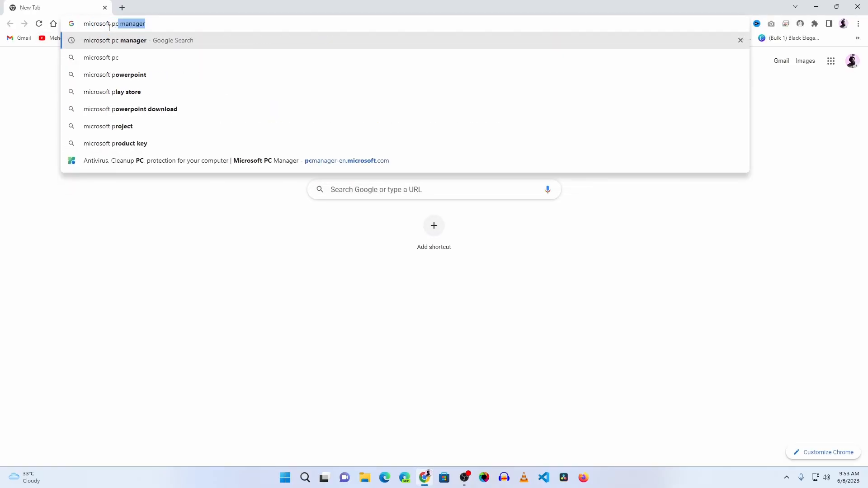
{"action": "key", "text": "Return"}
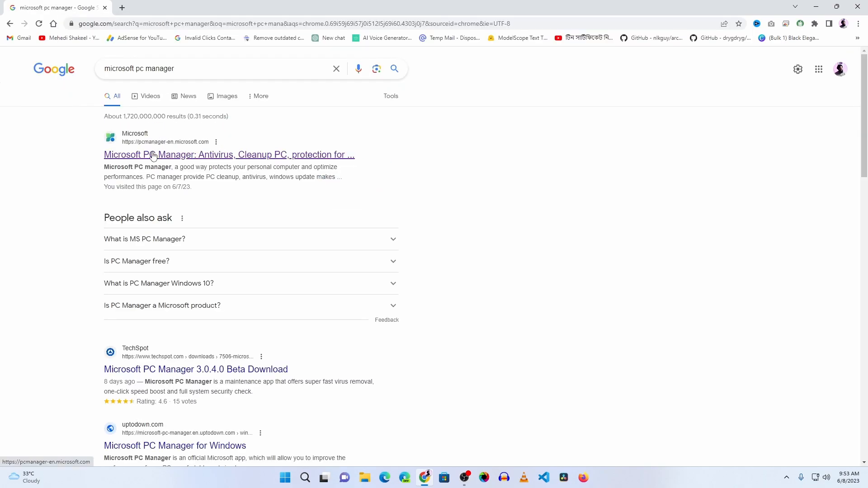
{"action": "mouse_move", "coordinate": [171, 156]}
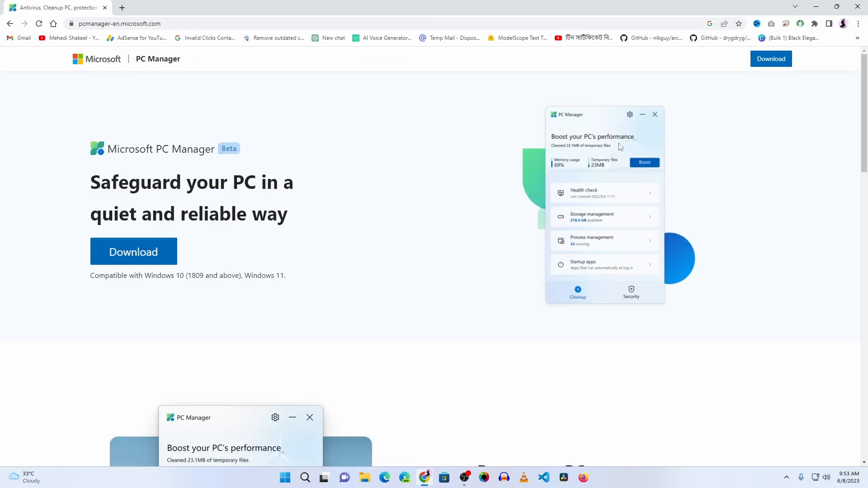
{"action": "mouse_move", "coordinate": [471, 225]}
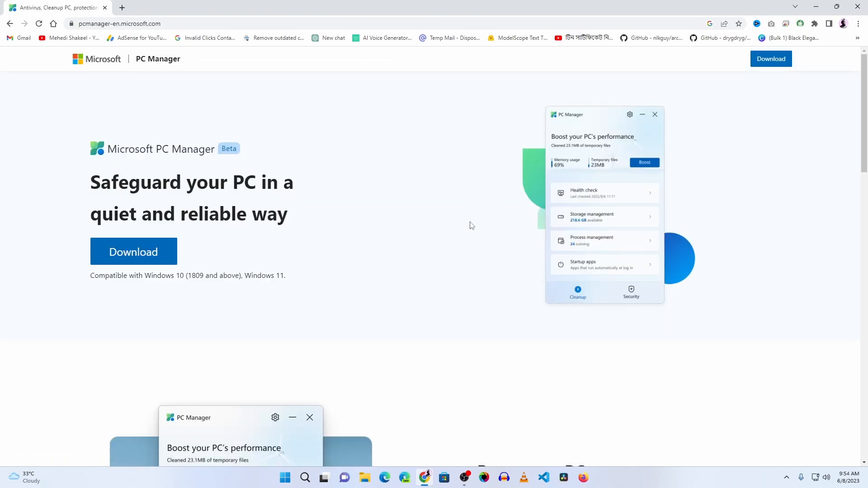
{"action": "mouse_move", "coordinate": [454, 235]}
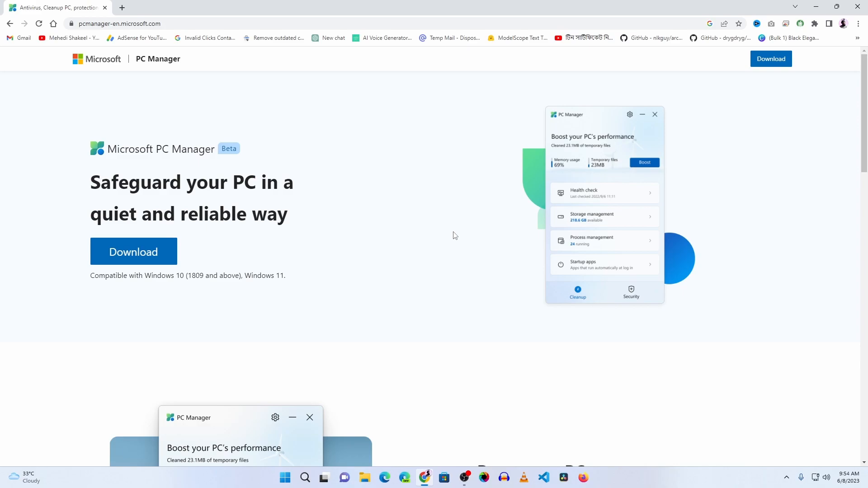
- Review the PC Manager page and download the installer from the official site
{"action": "scroll", "scroll_direction": "down", "scroll_amount": 3}
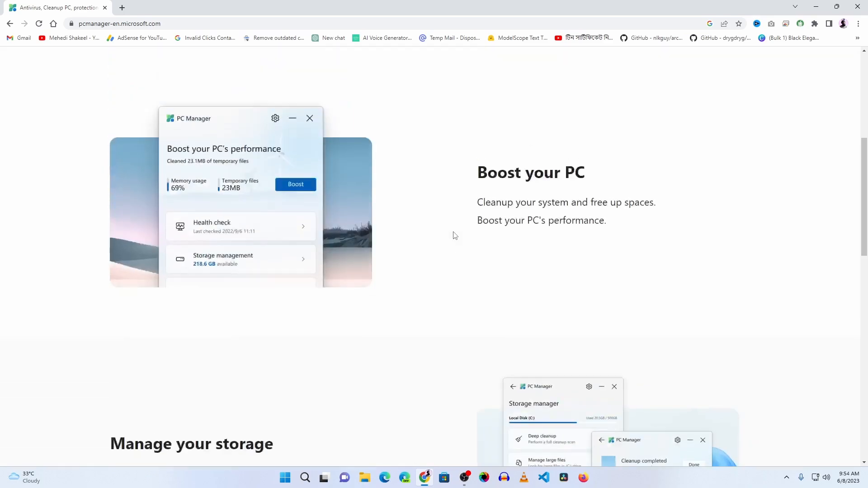
{"action": "scroll", "scroll_direction": "up", "scroll_amount": 3}
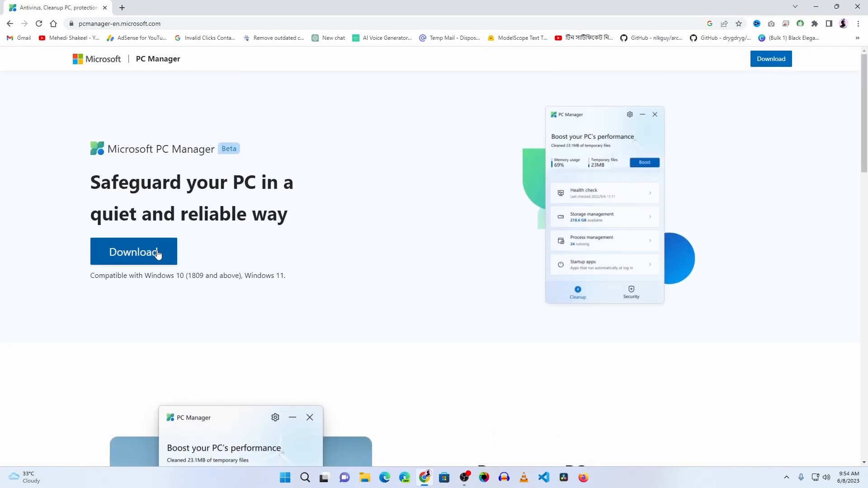
{"action": "left_click", "coordinate": [134, 252]}
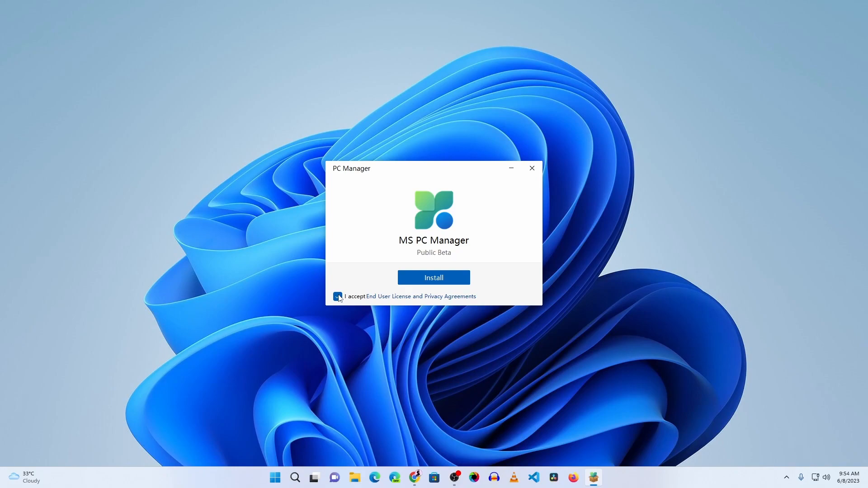
- Install the PC Manager public beta and launch it when finished
{"action": "left_click", "coordinate": [434, 278]}
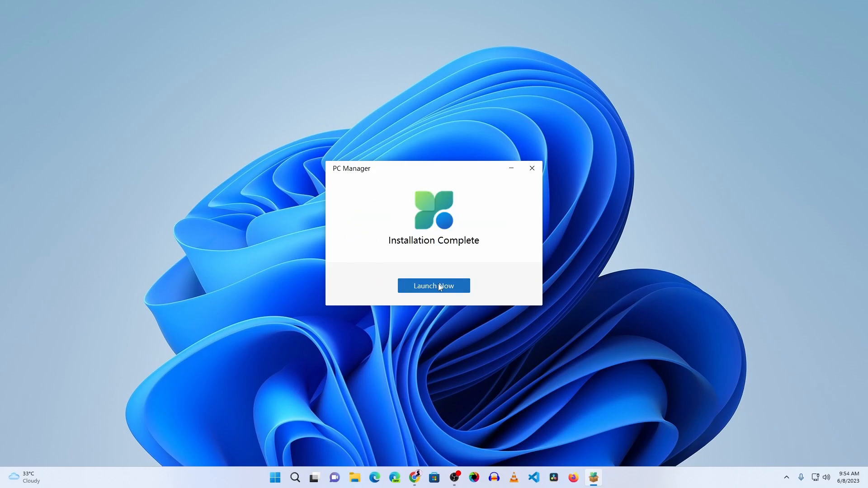
{"action": "left_click", "coordinate": [433, 286]}
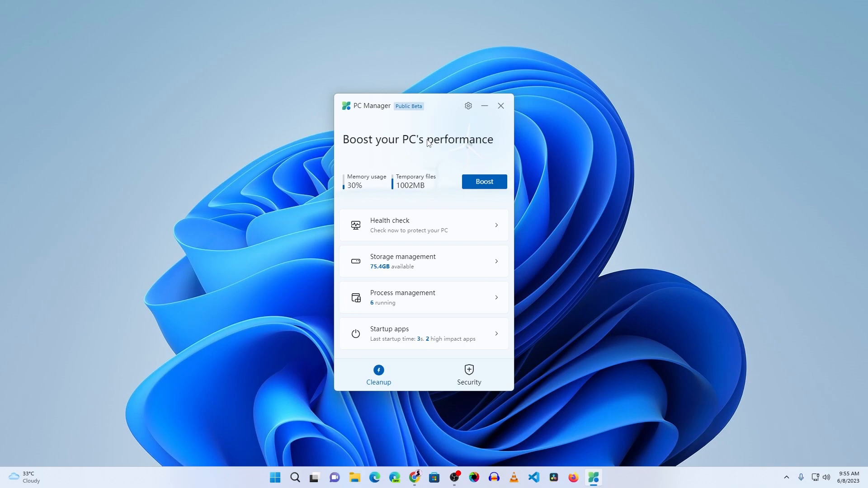
{"action": "mouse_move", "coordinate": [431, 195]}
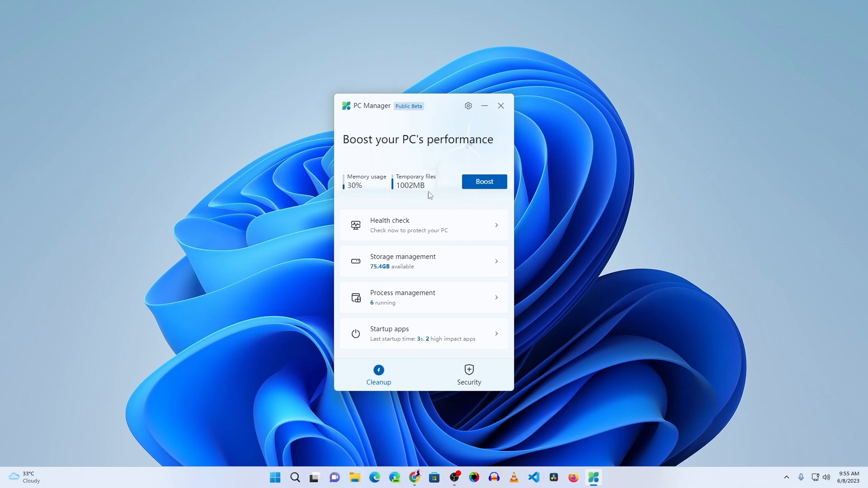
{"action": "mouse_move", "coordinate": [369, 189]}
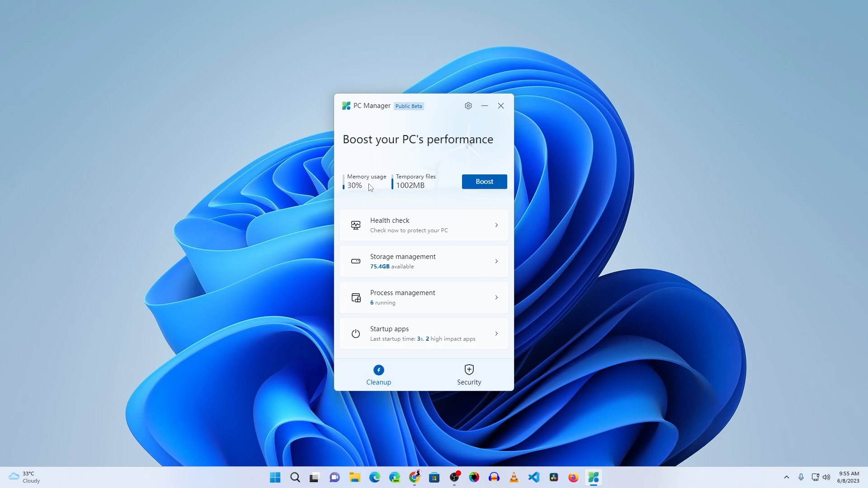
{"action": "mouse_move", "coordinate": [391, 165]}
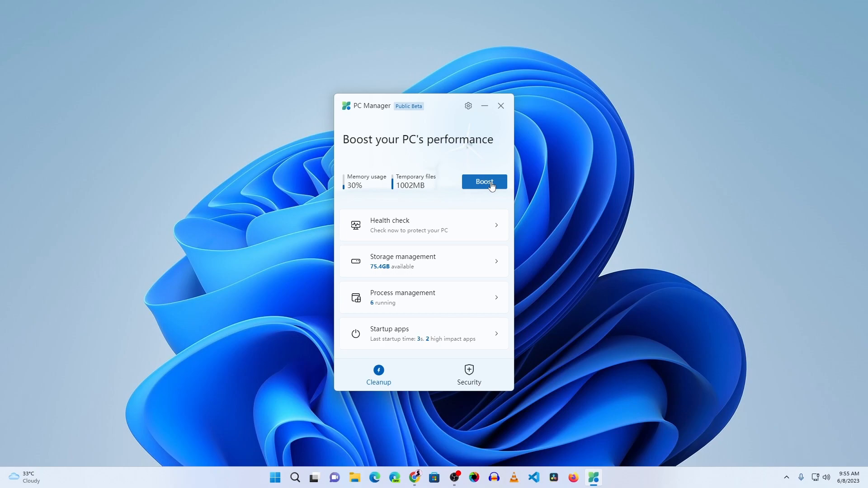
{"action": "mouse_move", "coordinate": [386, 185]}
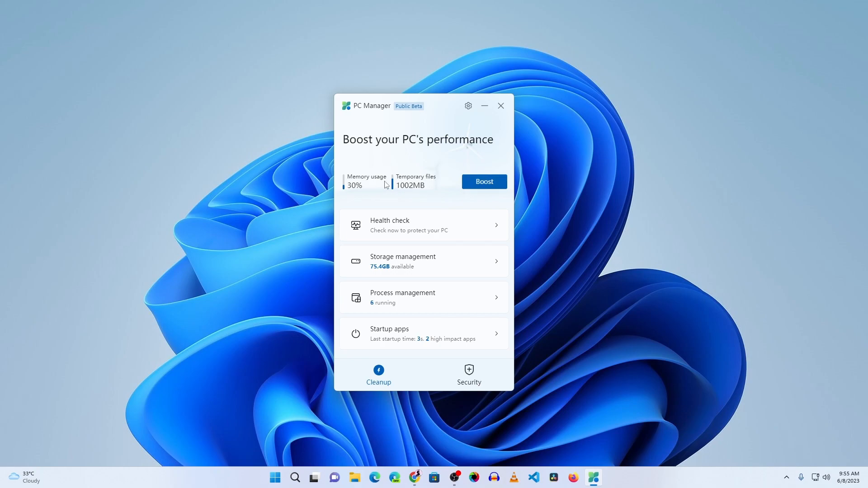
- Run Boost, cleaning 1002MB of temporary files and lowering memory usage to 23%
{"action": "left_click", "coordinate": [483, 181]}
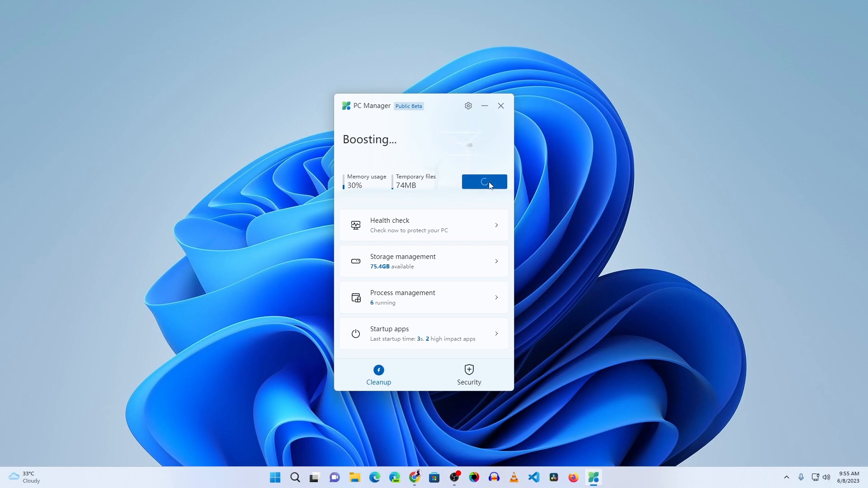
{"action": "left_click", "coordinate": [483, 182]}
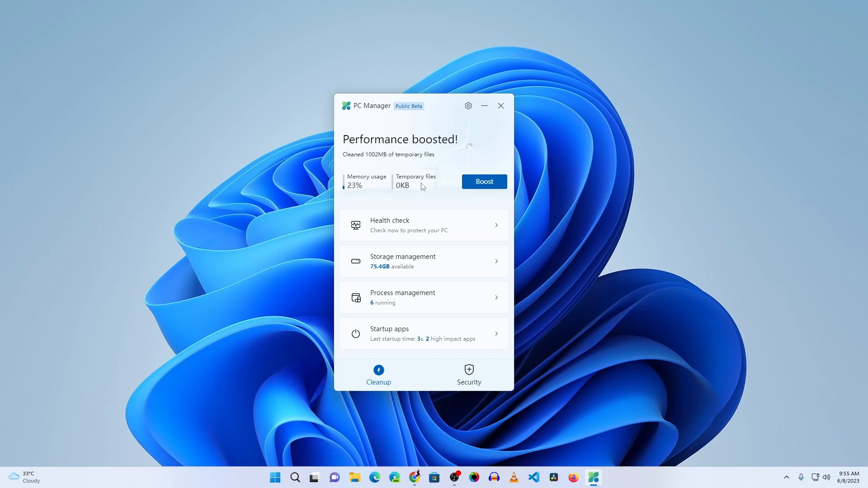
{"action": "mouse_move", "coordinate": [372, 184]}
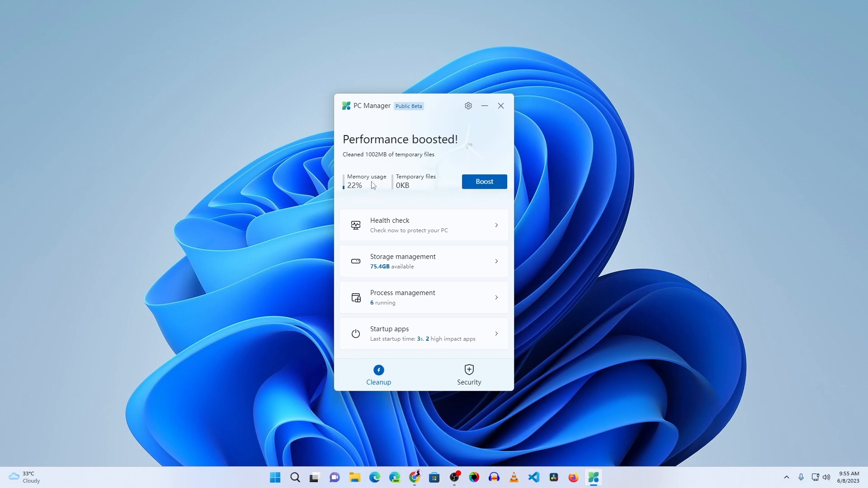
{"action": "mouse_move", "coordinate": [409, 235]}
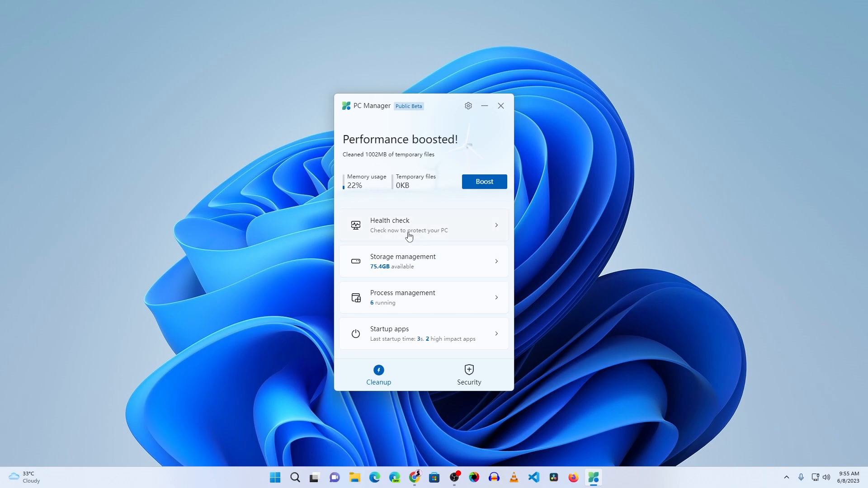
- Run a health check, clean temporary files and the recent file list, and finish back home
{"action": "left_click", "coordinate": [423, 225]}
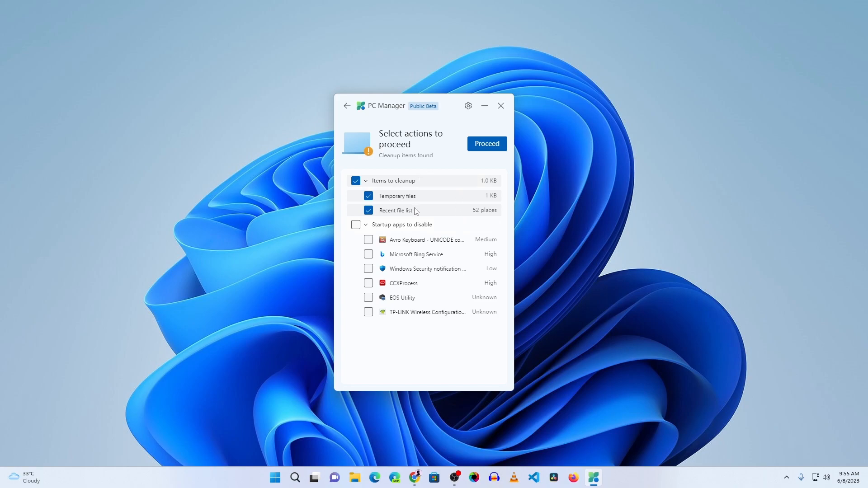
{"action": "mouse_move", "coordinate": [437, 169]}
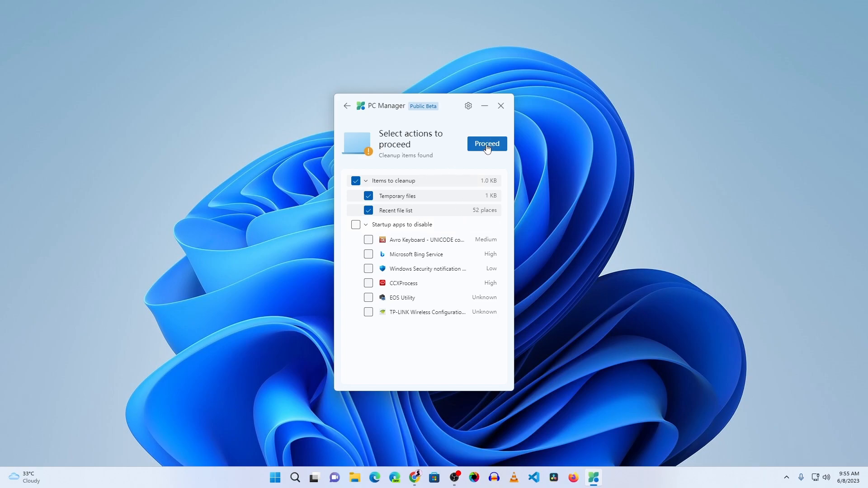
{"action": "left_click", "coordinate": [487, 144]}
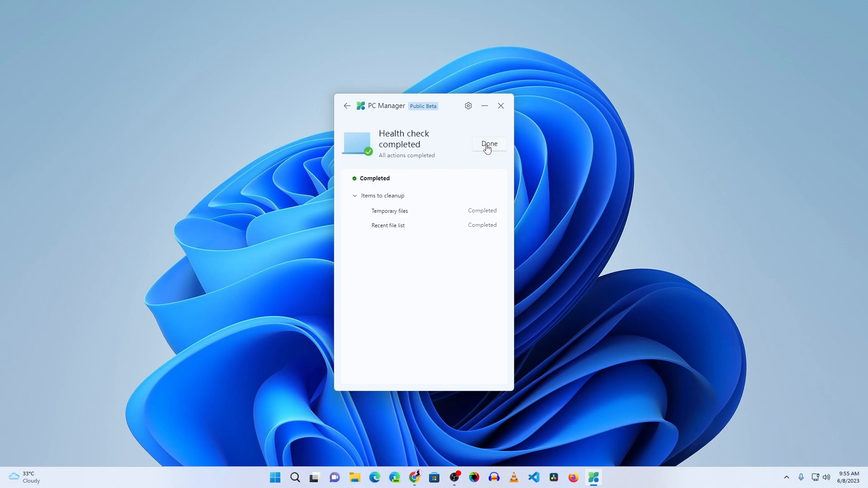
{"action": "left_click", "coordinate": [489, 144]}
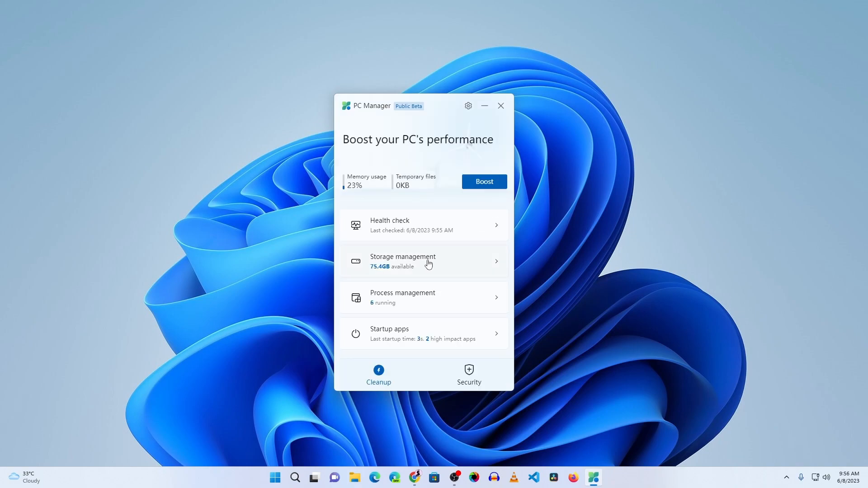
{"action": "mouse_move", "coordinate": [444, 263]}
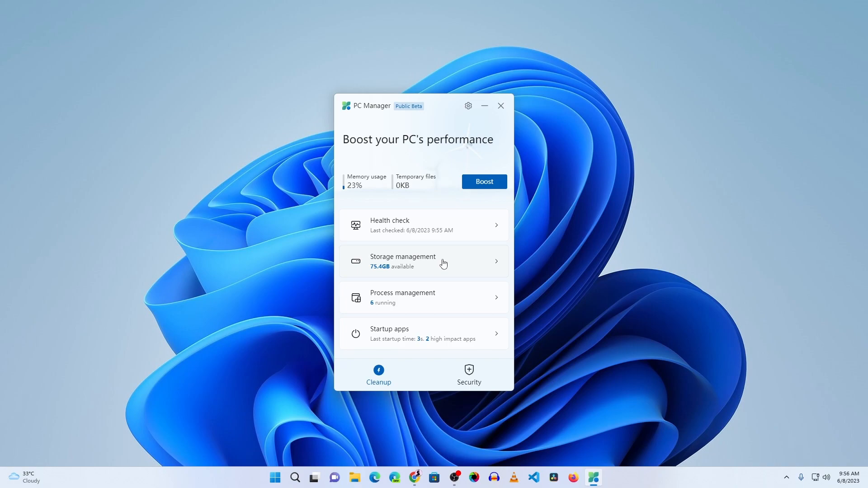
{"action": "left_click", "coordinate": [423, 260]}
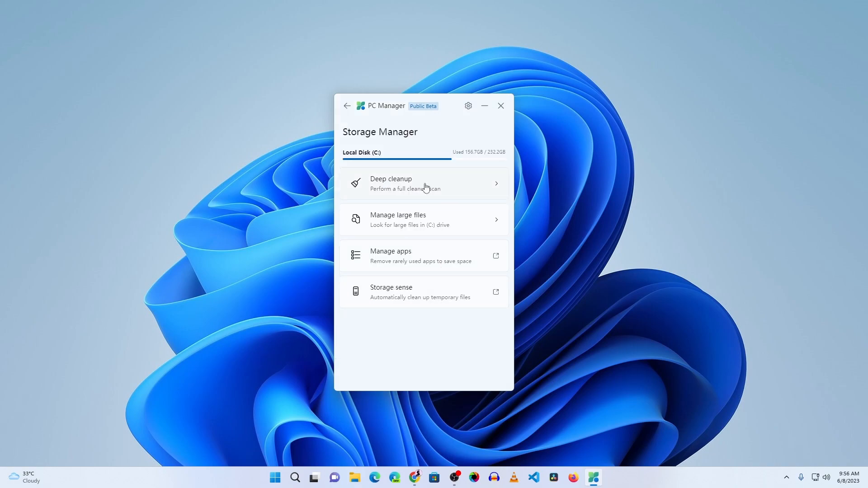
{"action": "mouse_move", "coordinate": [414, 187]}
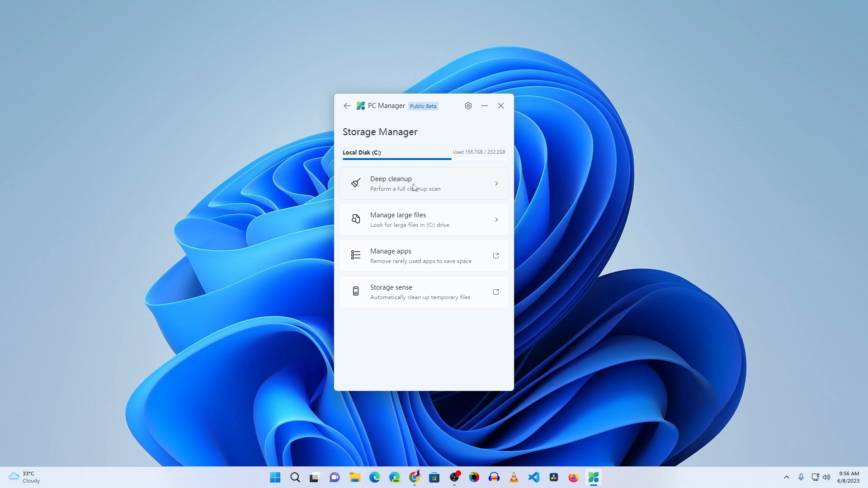
{"action": "left_click", "coordinate": [423, 184]}
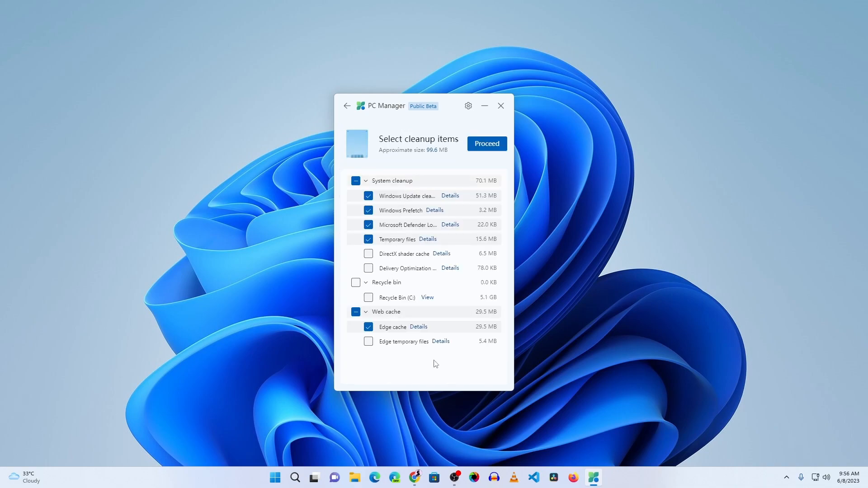
{"action": "mouse_move", "coordinate": [412, 243]}
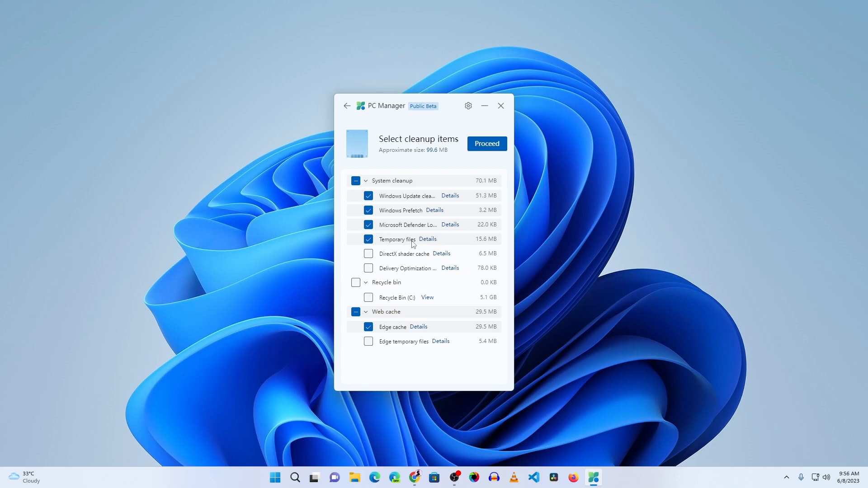
{"action": "left_click", "coordinate": [487, 144]}
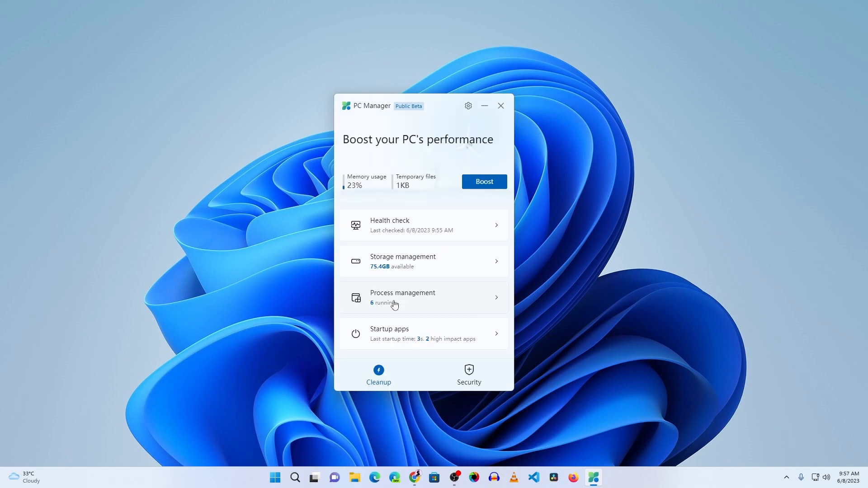
- End the TWCU process in Process management and confirm, leaving 5 processes running
{"action": "left_click", "coordinate": [402, 298]}
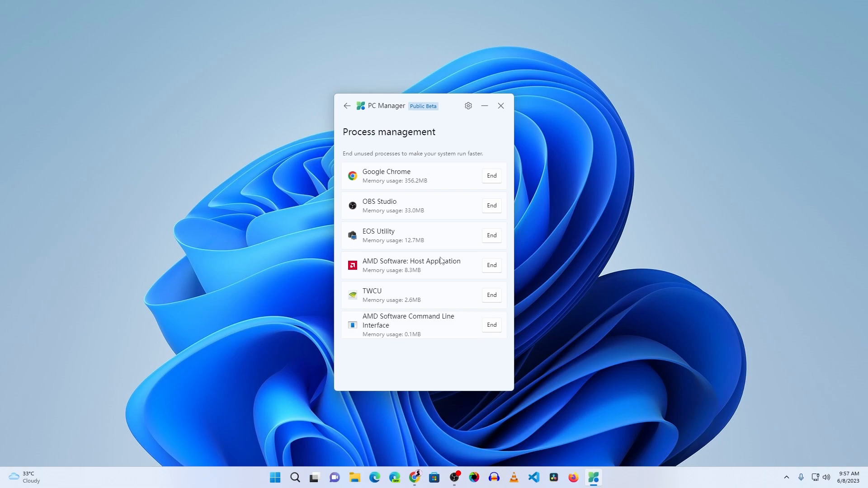
{"action": "mouse_move", "coordinate": [432, 184]}
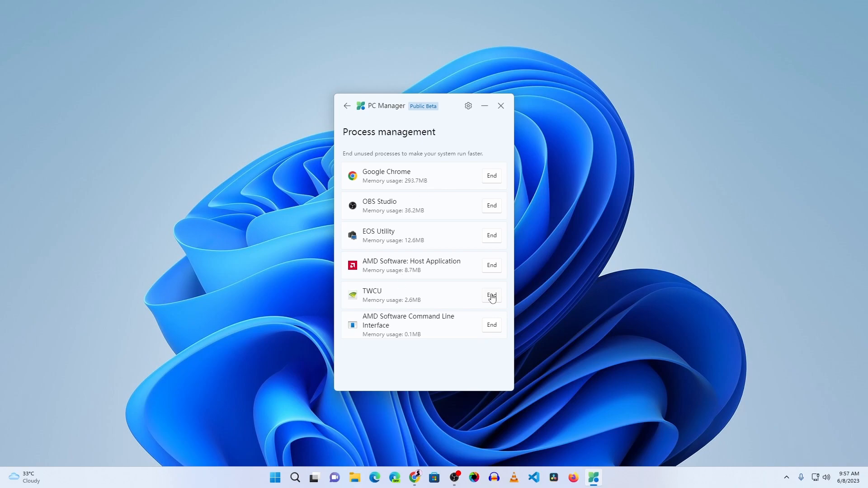
{"action": "left_click", "coordinate": [490, 296]}
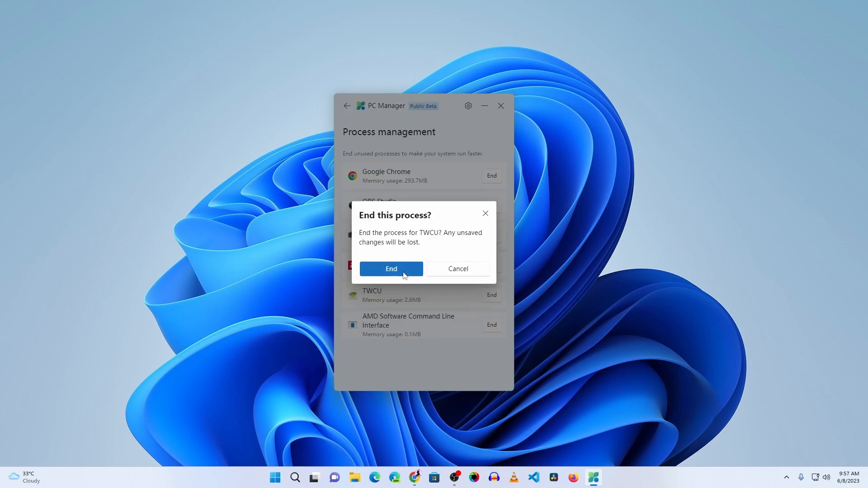
{"action": "left_click", "coordinate": [391, 269]}
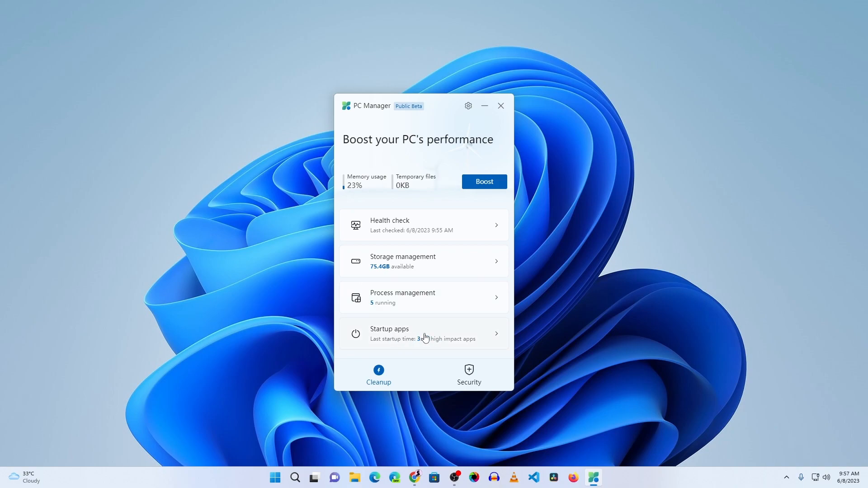
- Turn off TP-LINK Wireless Configuration Utility in Startup apps and return home
{"action": "left_click", "coordinate": [424, 334]}
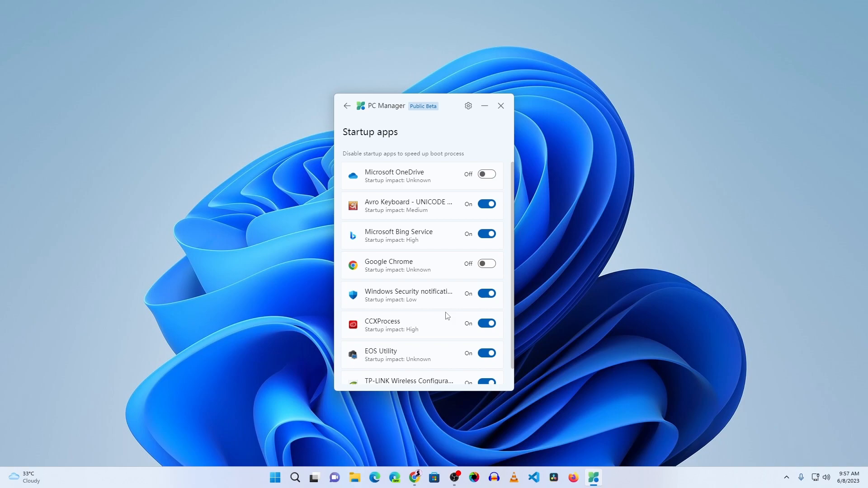
{"action": "scroll", "scroll_direction": "down", "scroll_amount": 3}
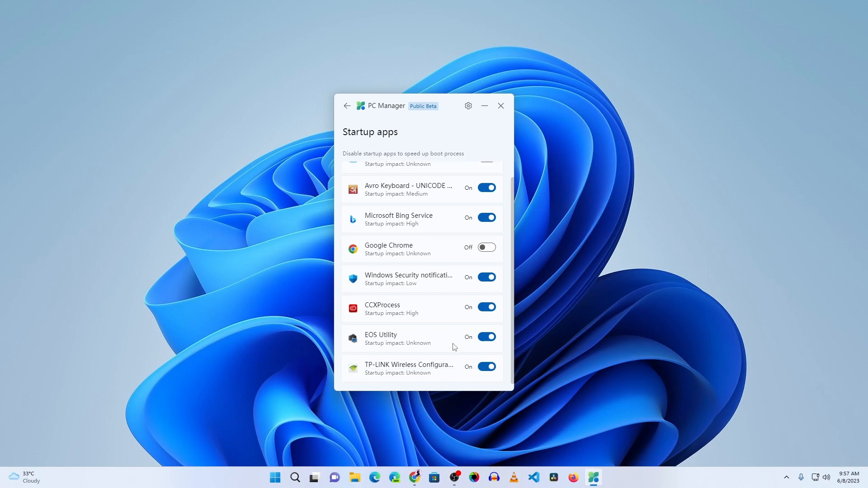
{"action": "mouse_move", "coordinate": [435, 344]}
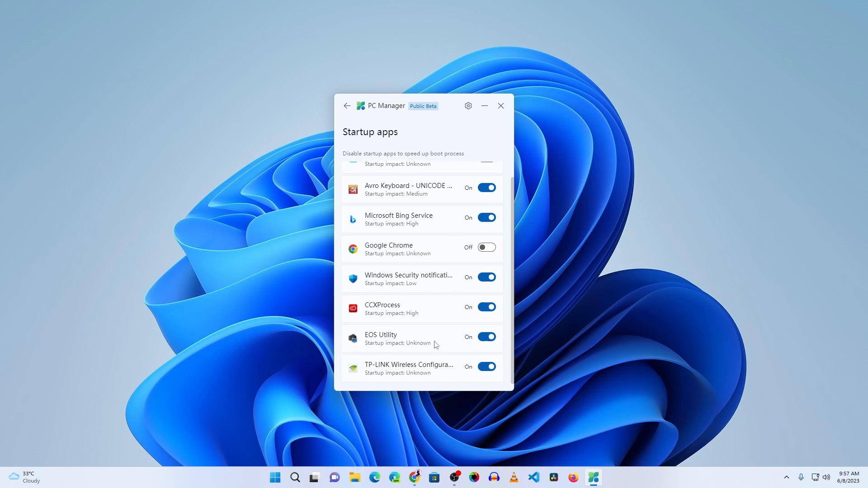
{"action": "left_click", "coordinate": [487, 366]}
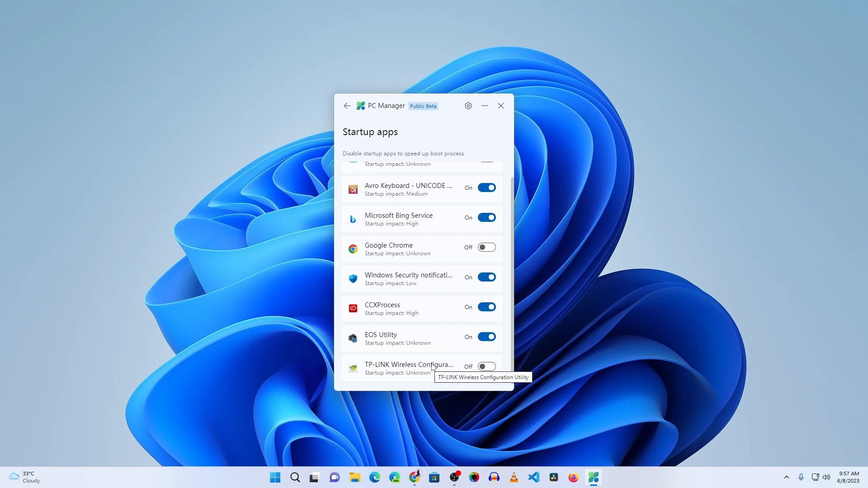
{"action": "left_click", "coordinate": [347, 106]}
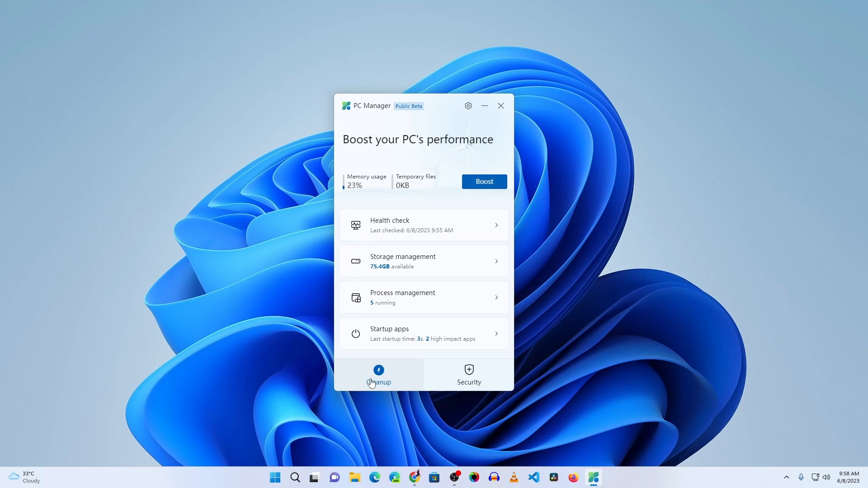
- Start a threat scan from the Security section
{"action": "left_click", "coordinate": [468, 374]}
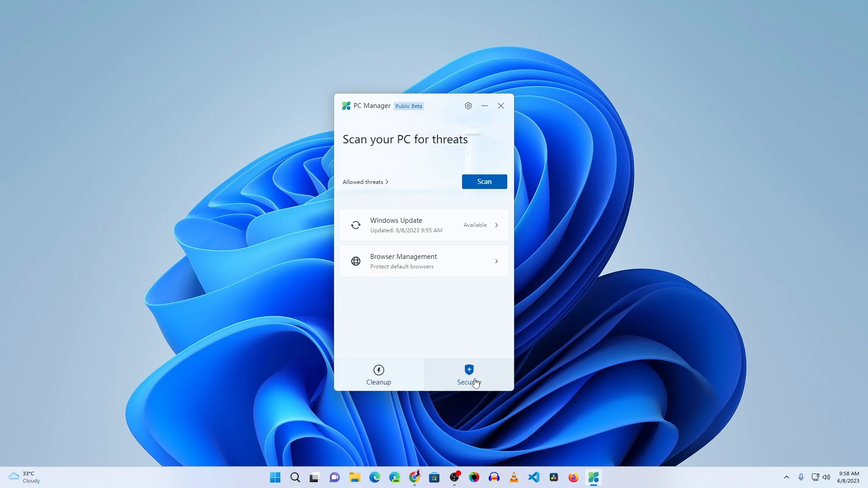
{"action": "left_click", "coordinate": [483, 182]}
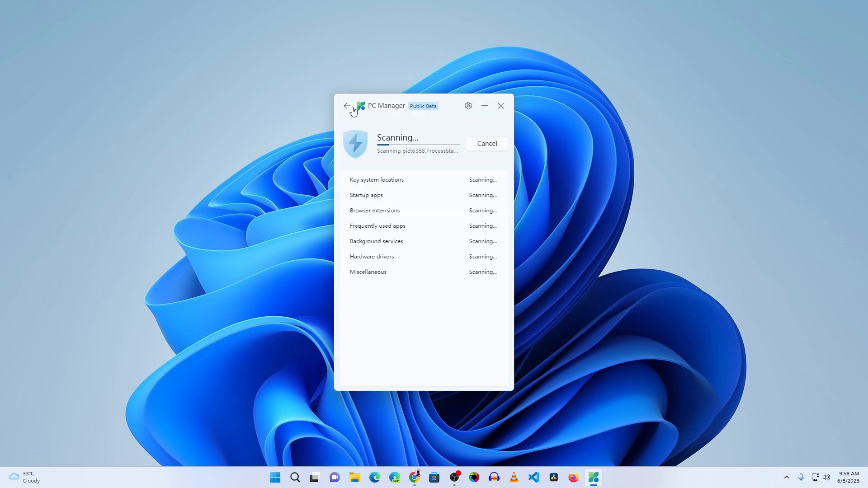